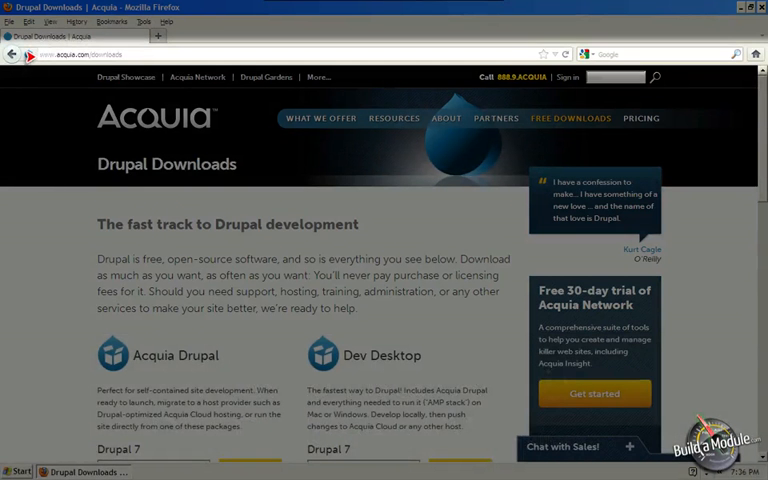
{"action": "mouse_move", "coordinate": [22, 54]}
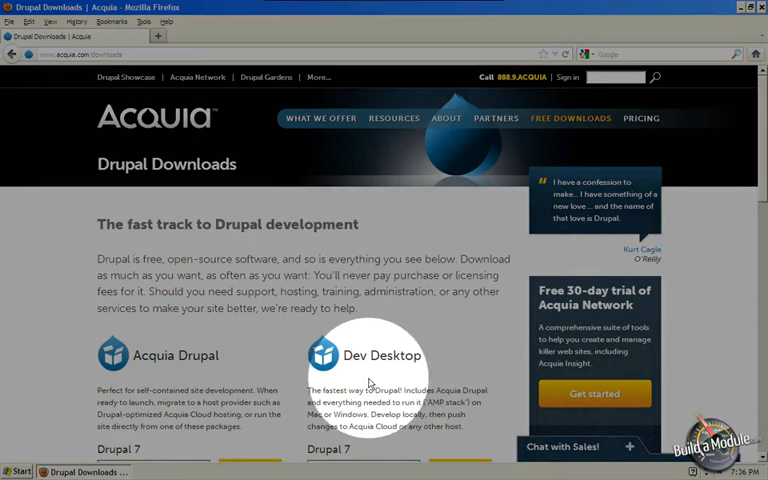
- Scroll the Acquia downloads page down to the Dev Desktop Drupal 7 Windows option
{"action": "scroll", "scroll_direction": "down", "scroll_amount": 3}
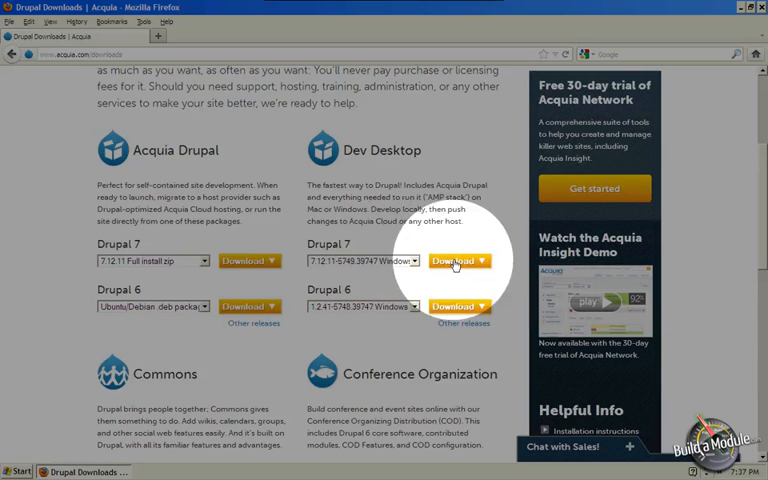
- Download and save the Drupal 7 Dev Desktop Windows installer
{"action": "left_click", "coordinate": [453, 261]}
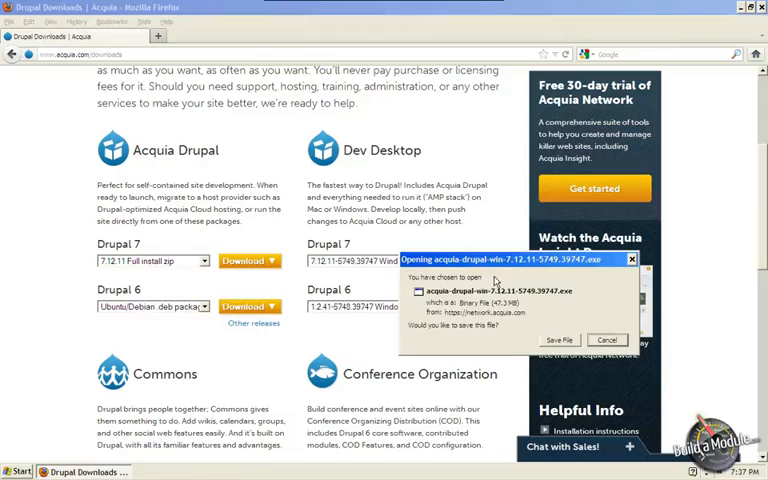
{"action": "left_click", "coordinate": [559, 340]}
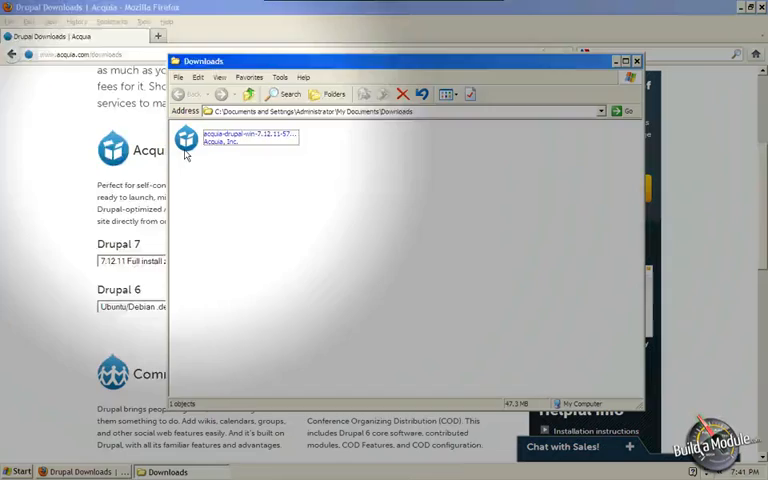
- Launch the acquia-drupal-win installer from the Downloads folder
{"action": "left_click", "coordinate": [245, 138]}
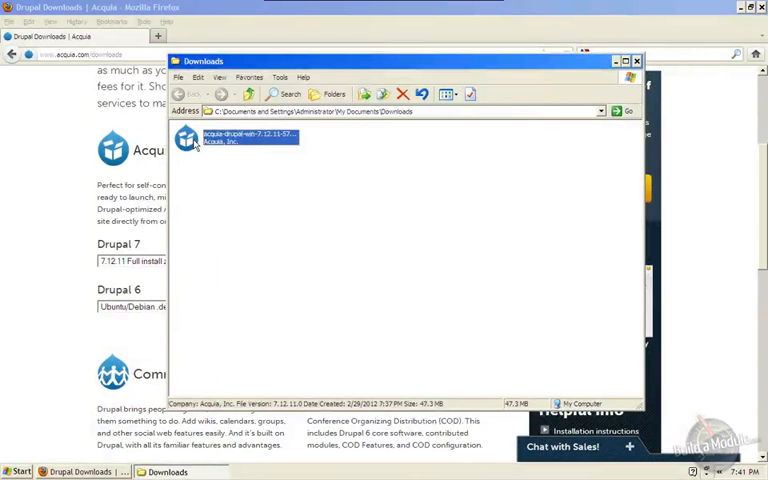
{"action": "double_click", "coordinate": [240, 140]}
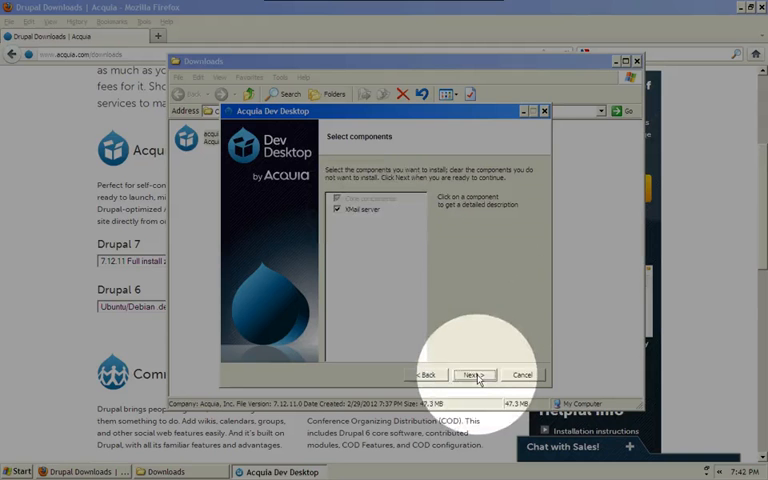
- Keep the default components, pass the overview, and accept the license agreement
{"action": "left_click", "coordinate": [472, 374]}
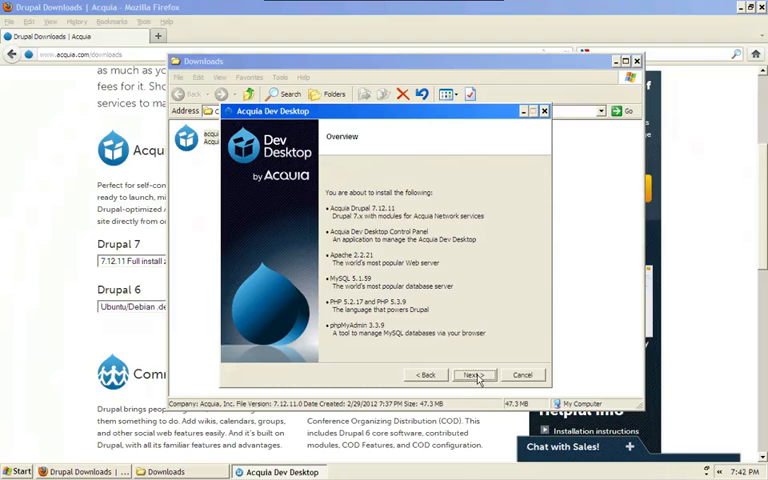
{"action": "left_click", "coordinate": [475, 374]}
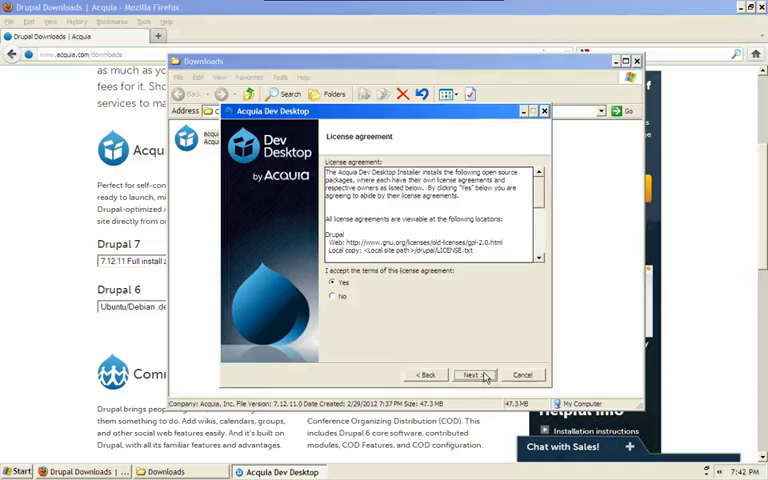
{"action": "left_click", "coordinate": [471, 374]}
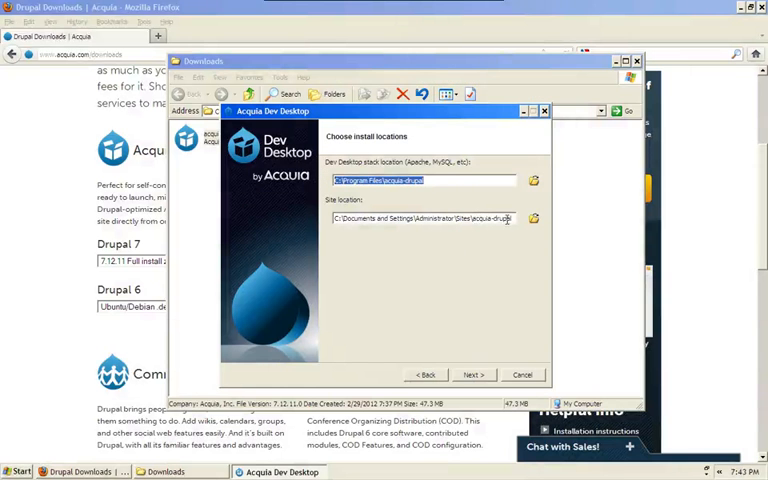
- Keep the default stack and site install locations
{"action": "left_click", "coordinate": [474, 374]}
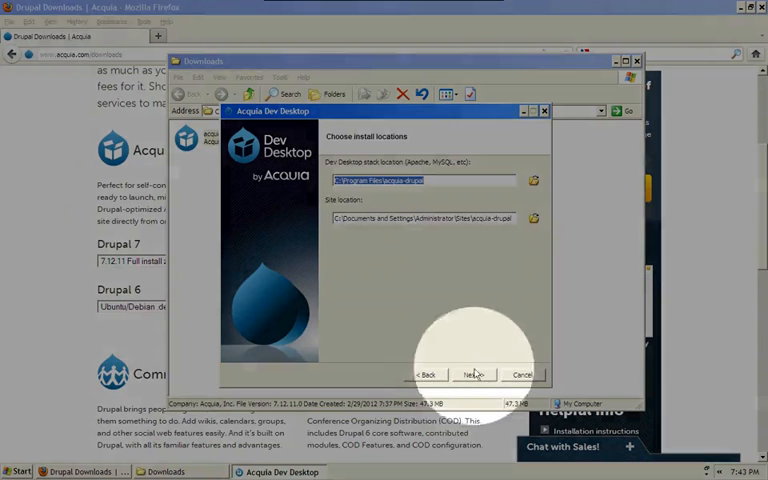
{"action": "left_click", "coordinate": [474, 374]}
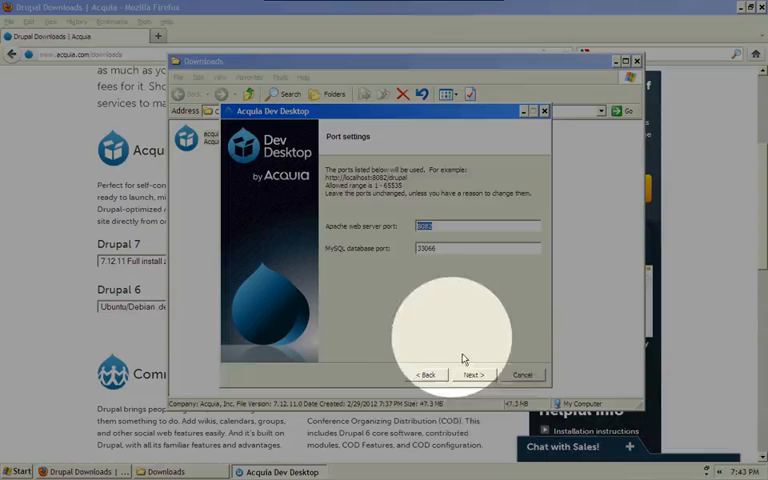
- Keep the default ports, Apache 8082 and MySQL 33066
{"action": "left_click", "coordinate": [471, 374]}
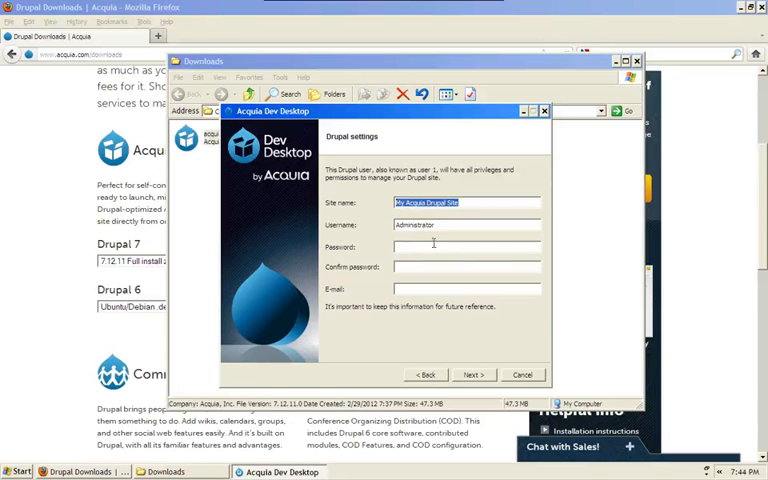
- Confirm My Acquia Drupal Site with username admin, review the summary, and install
{"action": "left_click", "coordinate": [473, 374]}
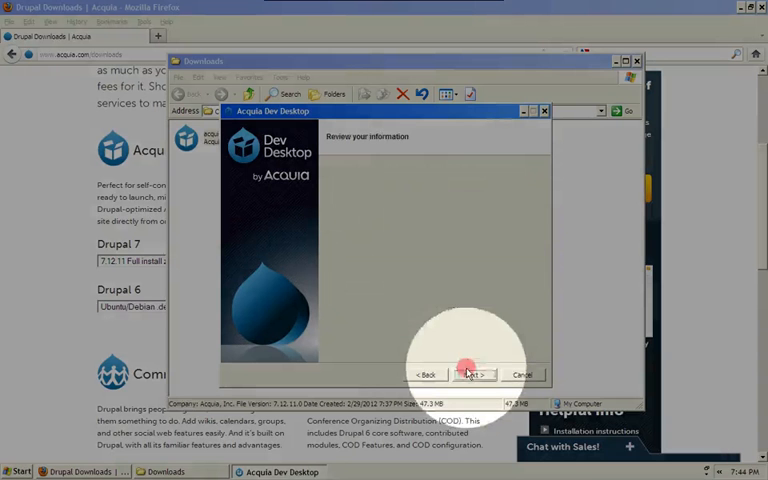
{"action": "left_click", "coordinate": [472, 374]}
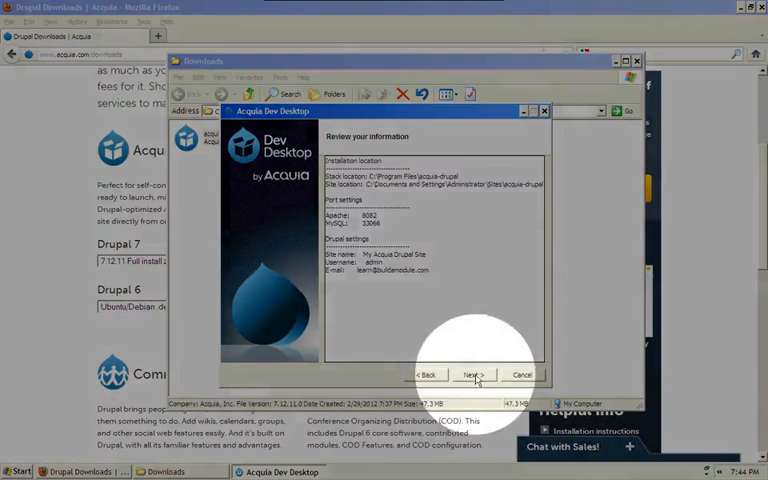
{"action": "left_click", "coordinate": [475, 374]}
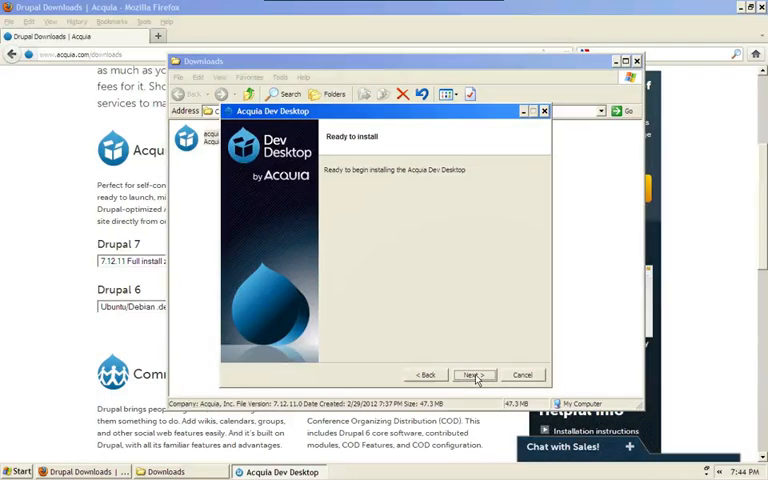
{"action": "left_click", "coordinate": [472, 374]}
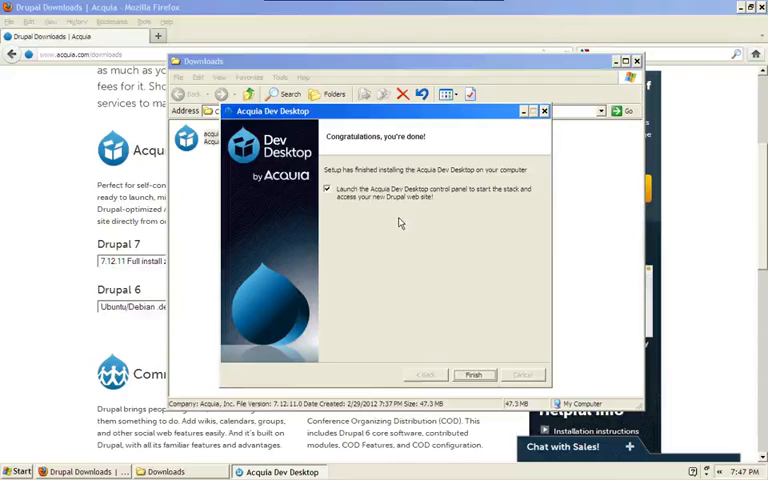
- Finish setup to launch the Control Panel and open the new Drupal site in Firefox
{"action": "left_click", "coordinate": [473, 374]}
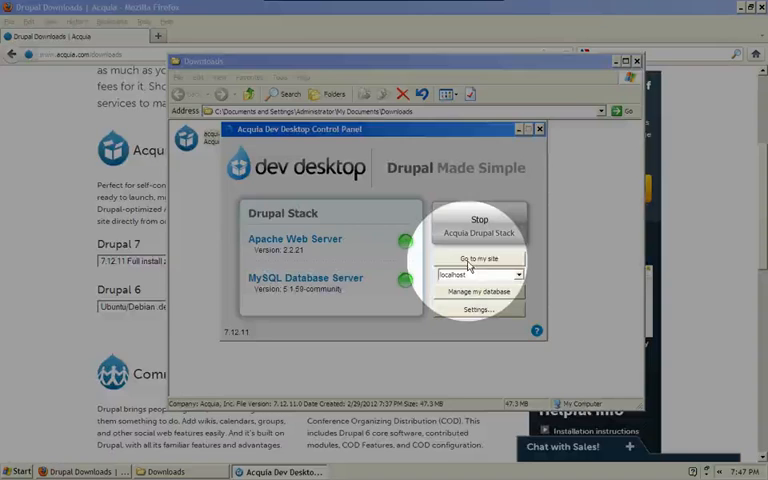
{"action": "left_click", "coordinate": [478, 259]}
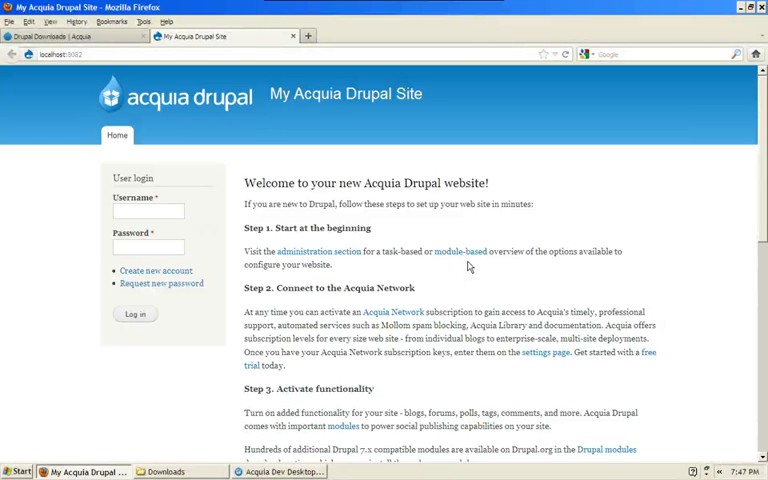